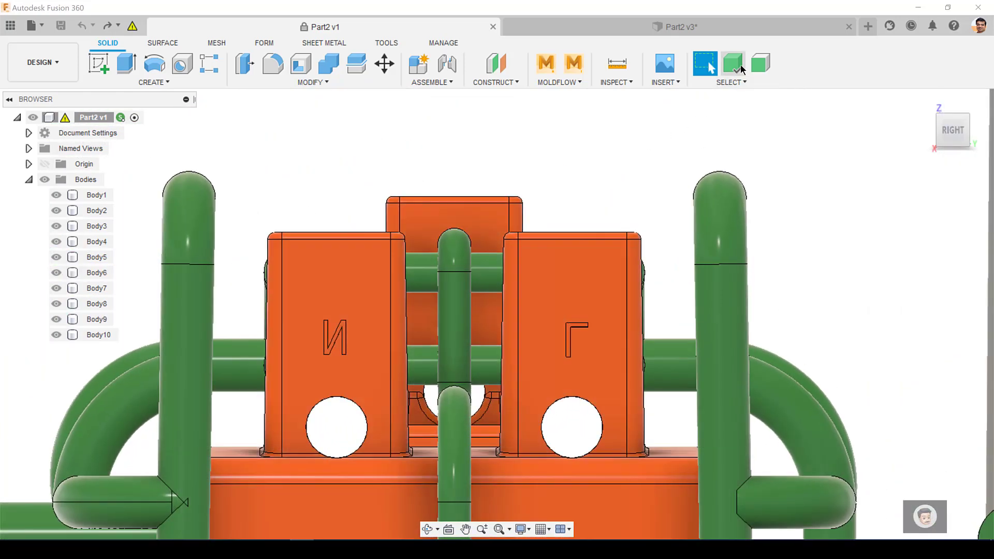
Switch to the Part2 v3 design and orbit the four-cavity layout to a top view.
{"action": "left_click", "coordinate": [575, 328]}
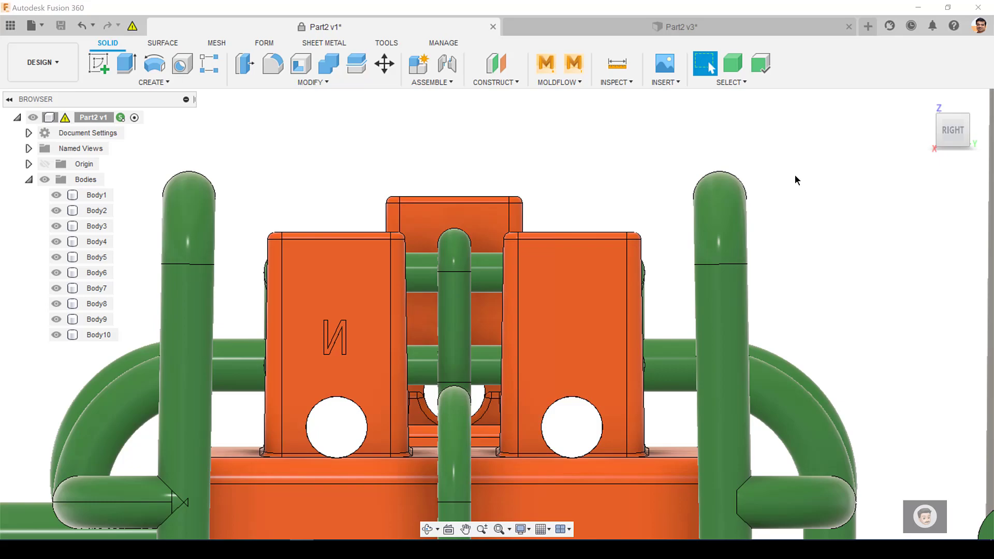
{"action": "left_click", "coordinate": [454, 254]}
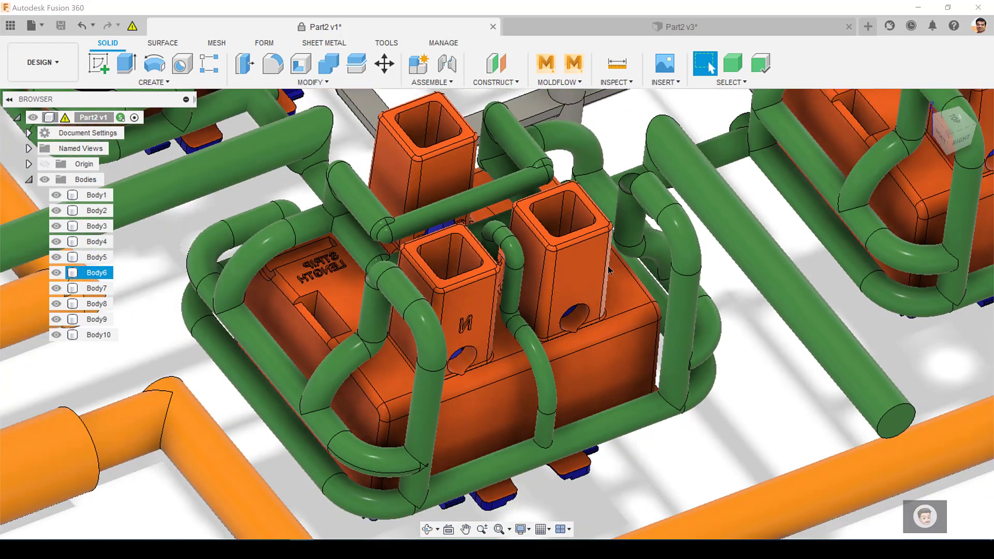
{"action": "left_click_drag", "start_coordinate": [609, 269], "coordinate": [621, 295]}
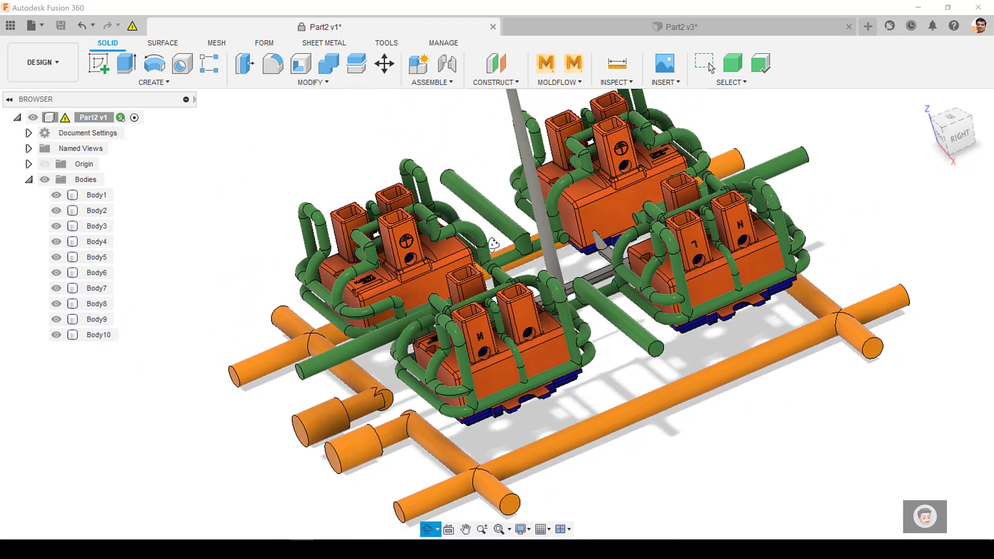
{"action": "left_click_drag", "start_coordinate": [492, 245], "coordinate": [511, 281]}
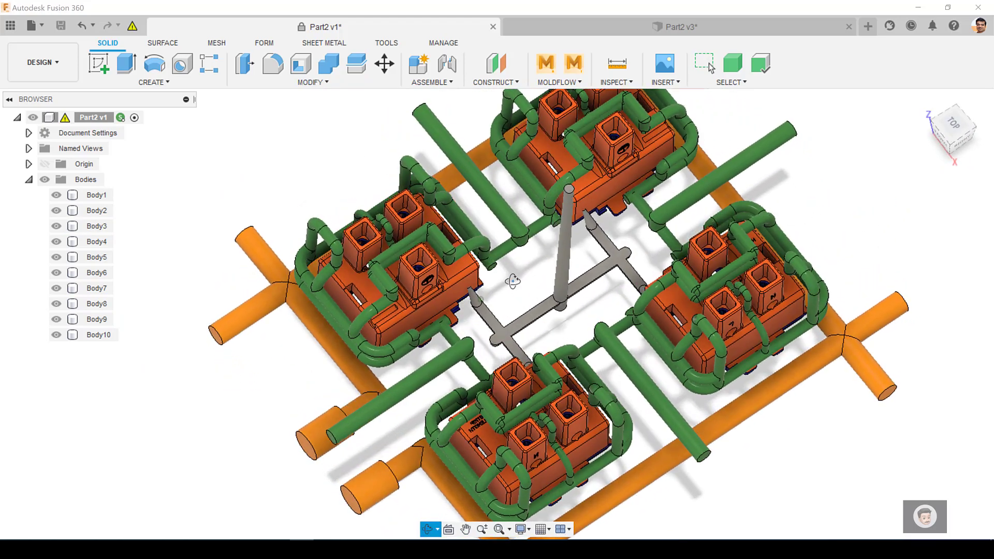
{"action": "left_click", "coordinate": [704, 64]}
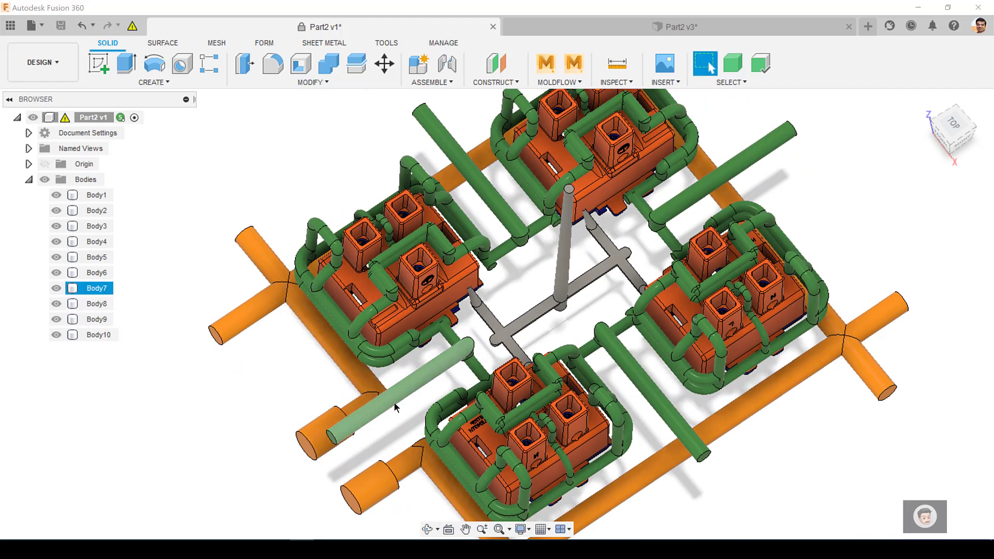
{"action": "mouse_move", "coordinate": [374, 417]}
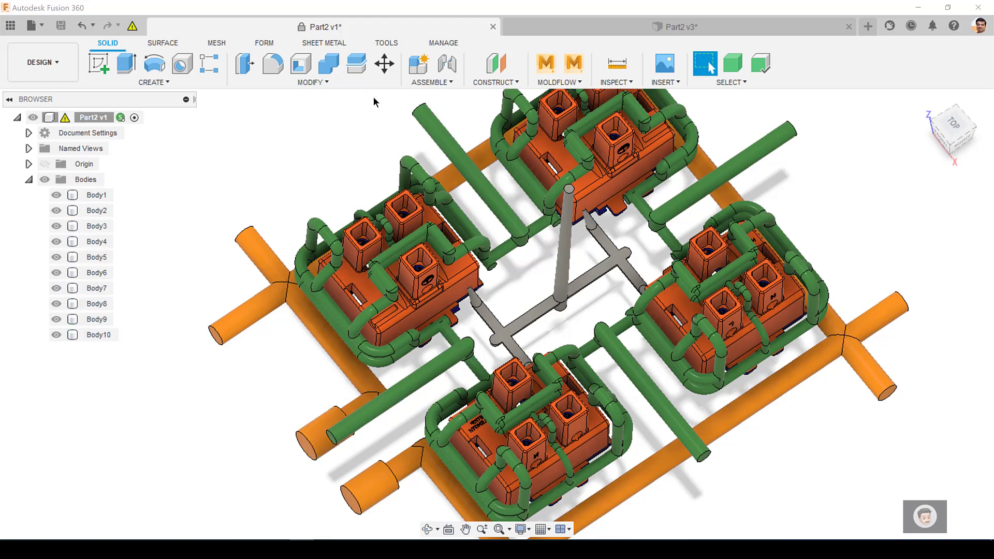
{"action": "mouse_move", "coordinate": [380, 104]}
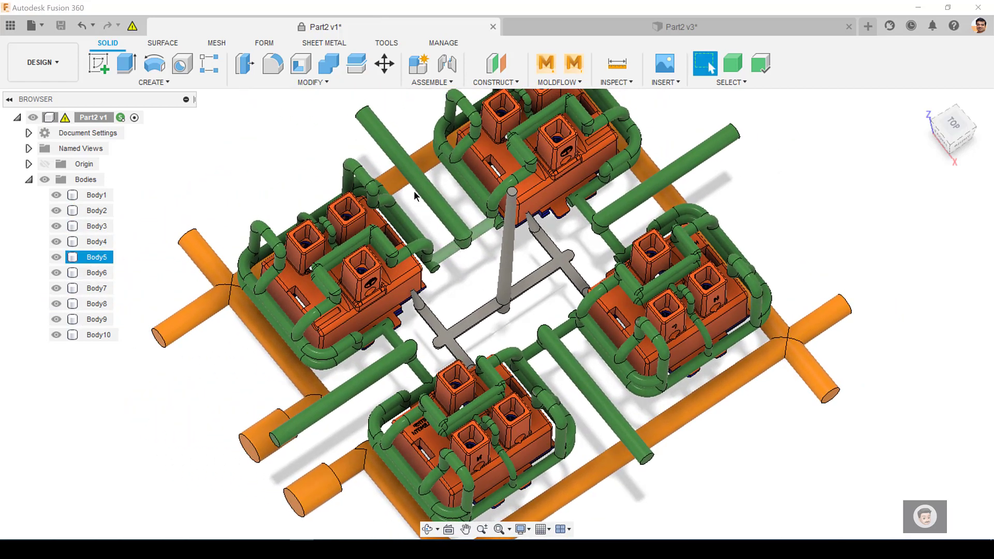
Inspect the part face touching the sprue, then return to the full layout view.
{"action": "left_click", "coordinate": [97, 287]}
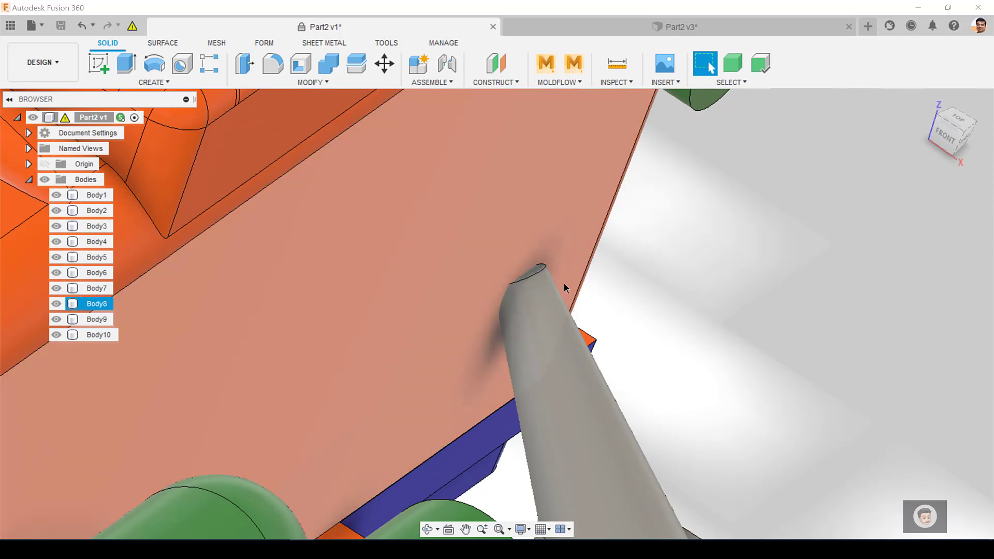
{"action": "left_click", "coordinate": [97, 225]}
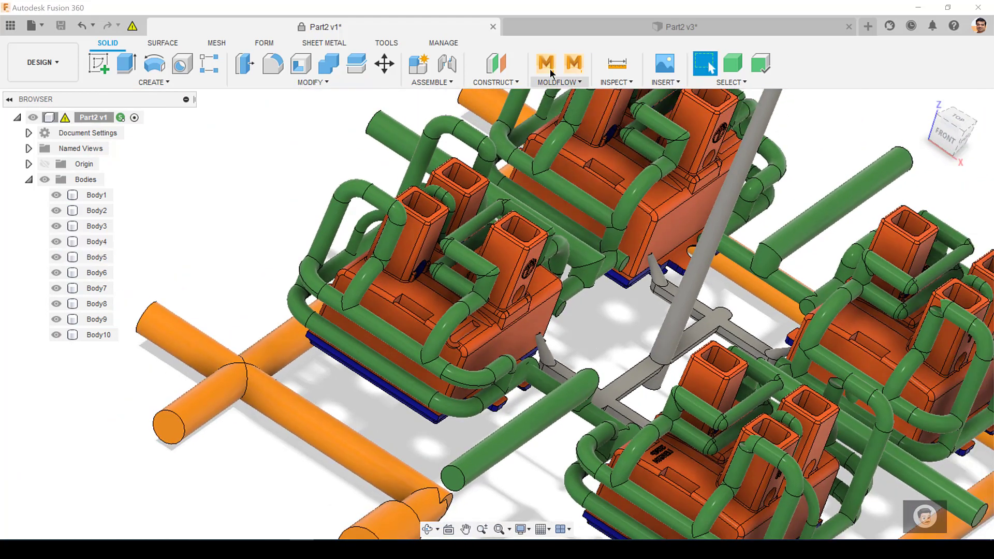
{"action": "left_click", "coordinate": [673, 27]}
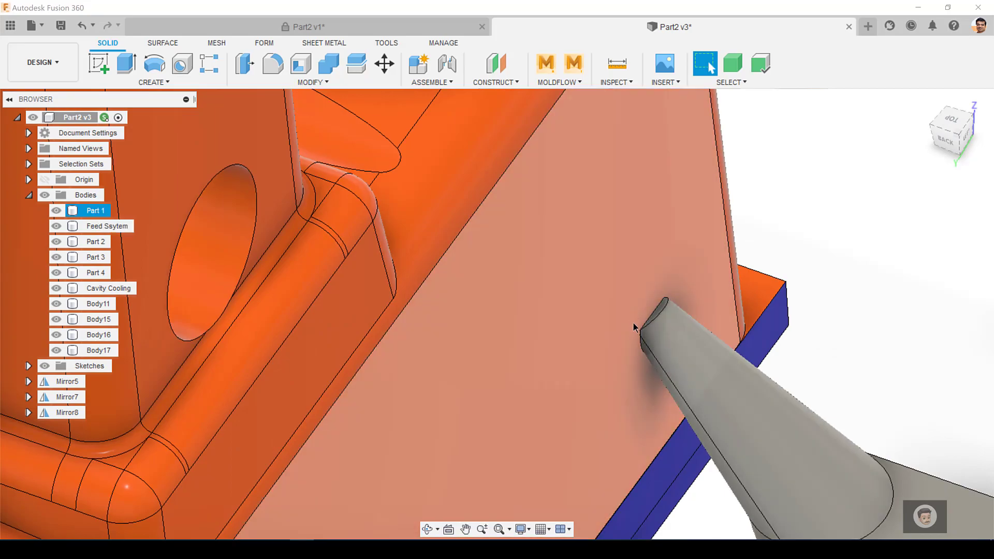
{"action": "left_click", "coordinate": [109, 226]}
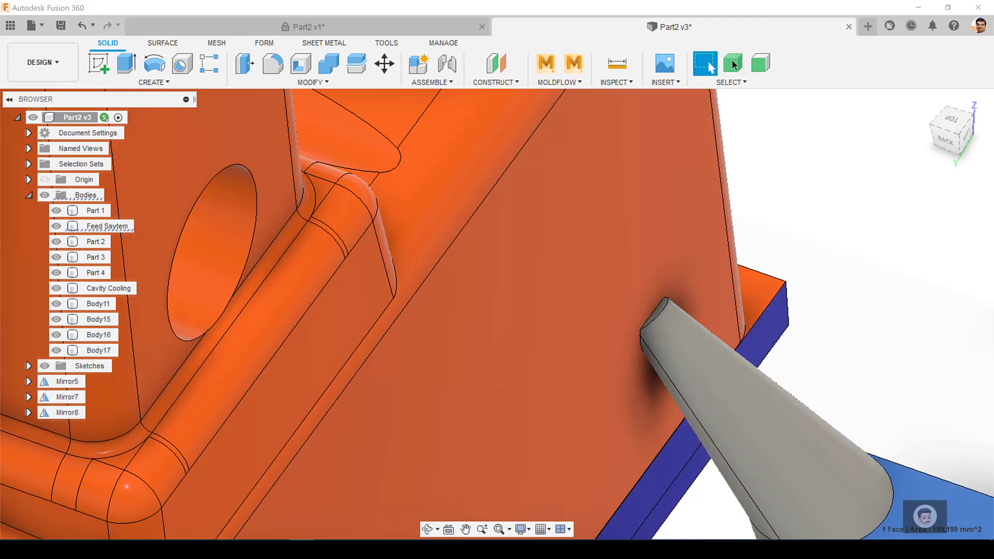
{"action": "left_click", "coordinate": [106, 225]}
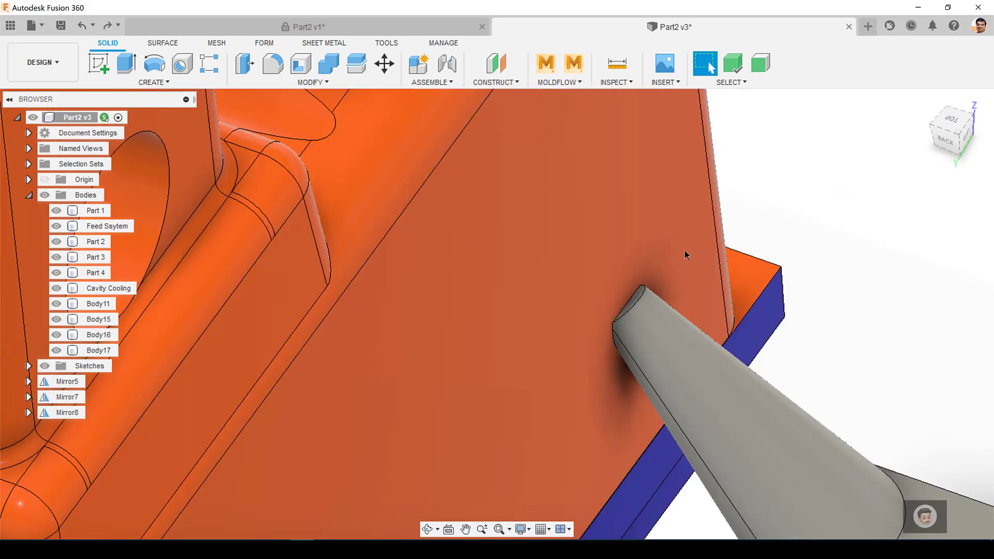
{"action": "right_click", "coordinate": [96, 211]}
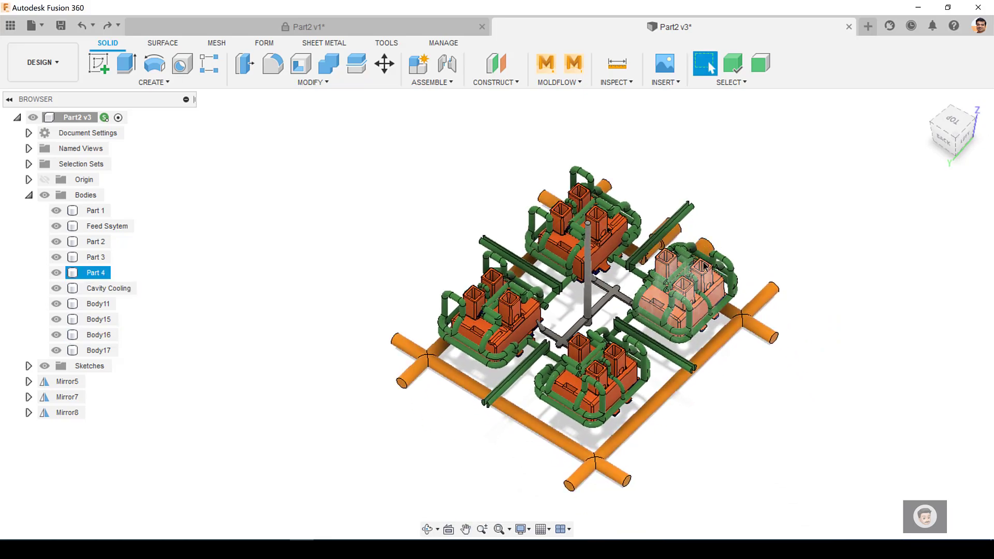
Send the Part2 v3 design to Moldflow Insight via the MOLDFLOW toolbar command.
{"action": "left_click", "coordinate": [99, 319]}
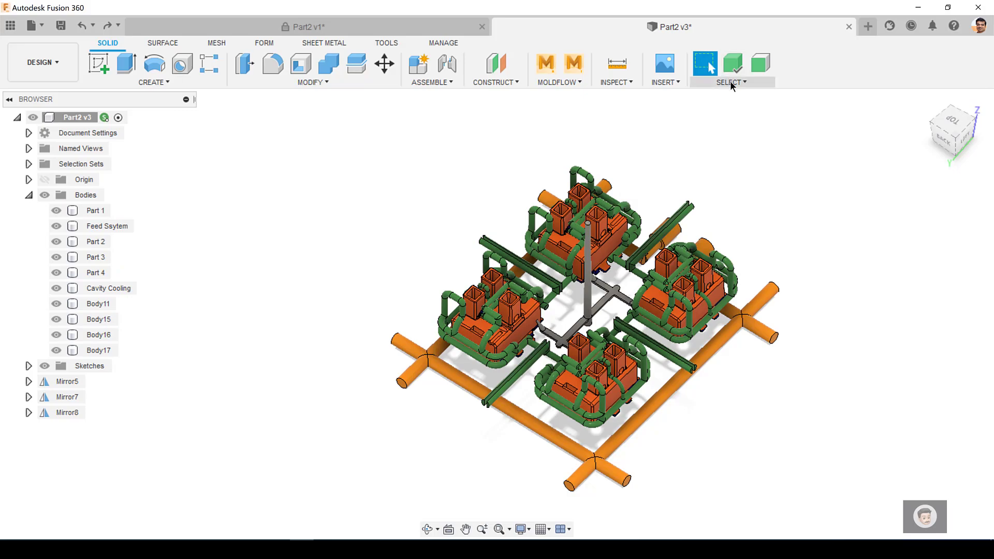
{"action": "left_click", "coordinate": [559, 82]}
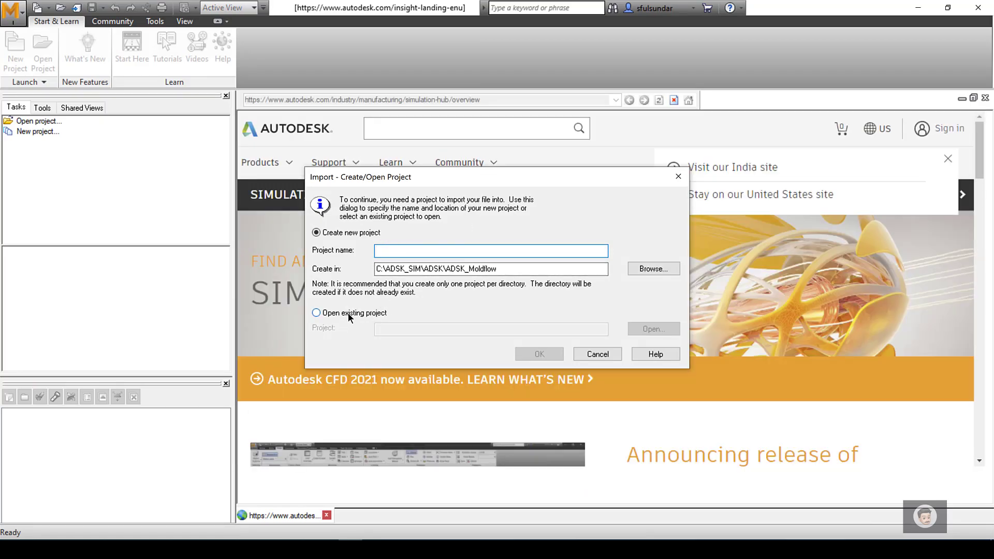
Import into the existing Assembly project browsed from the Complete_Mold folder.
{"action": "left_click", "coordinate": [317, 313]}
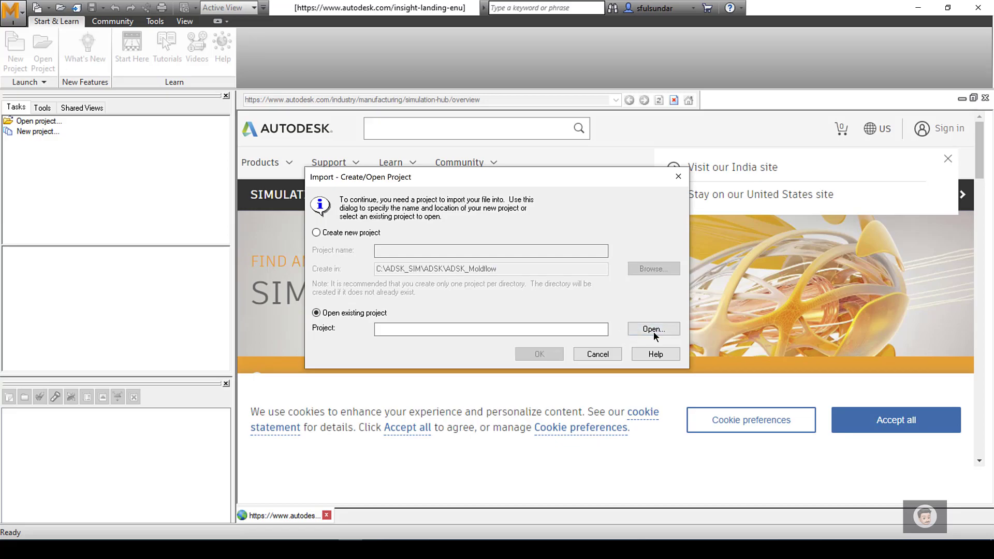
{"action": "left_click", "coordinate": [652, 328]}
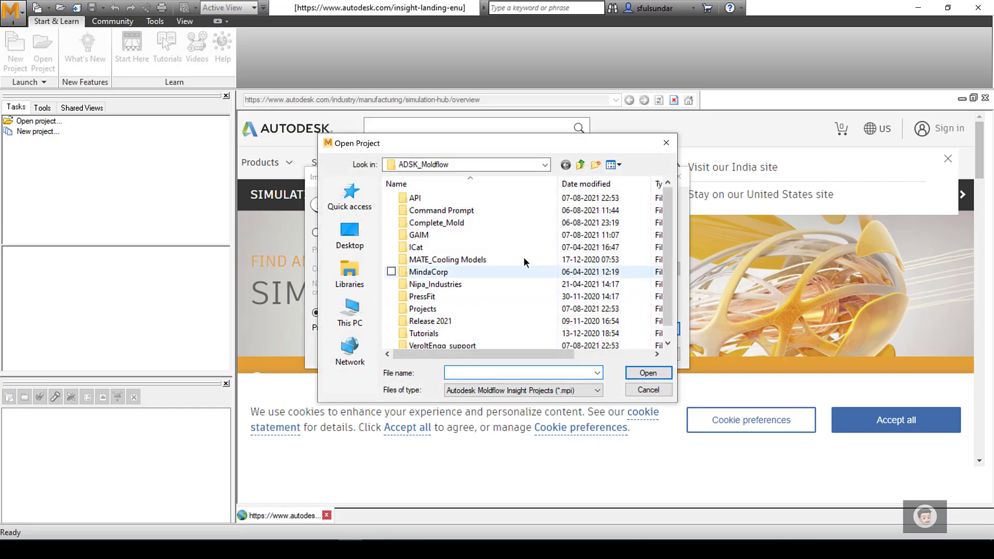
{"action": "double_click", "coordinate": [436, 222]}
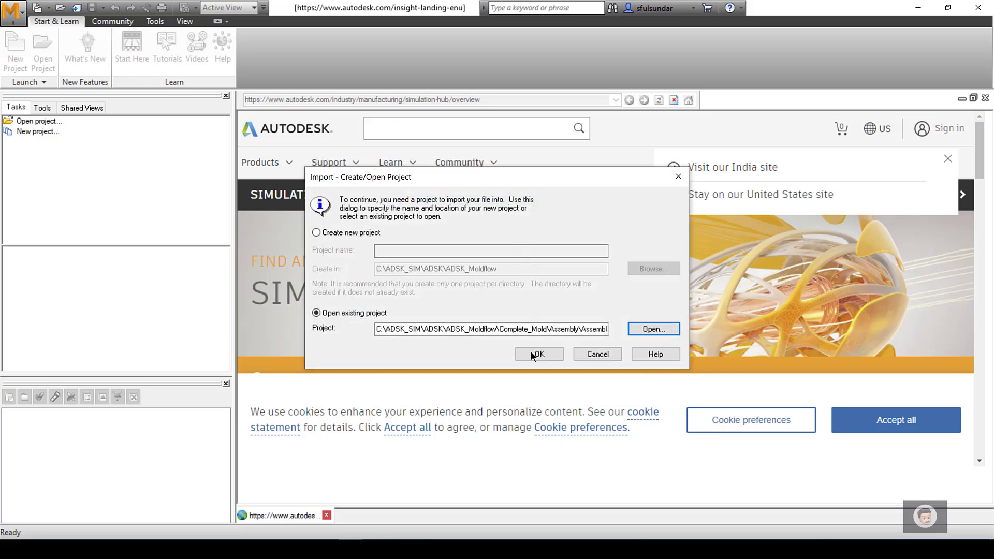
{"action": "left_click", "coordinate": [539, 354]}
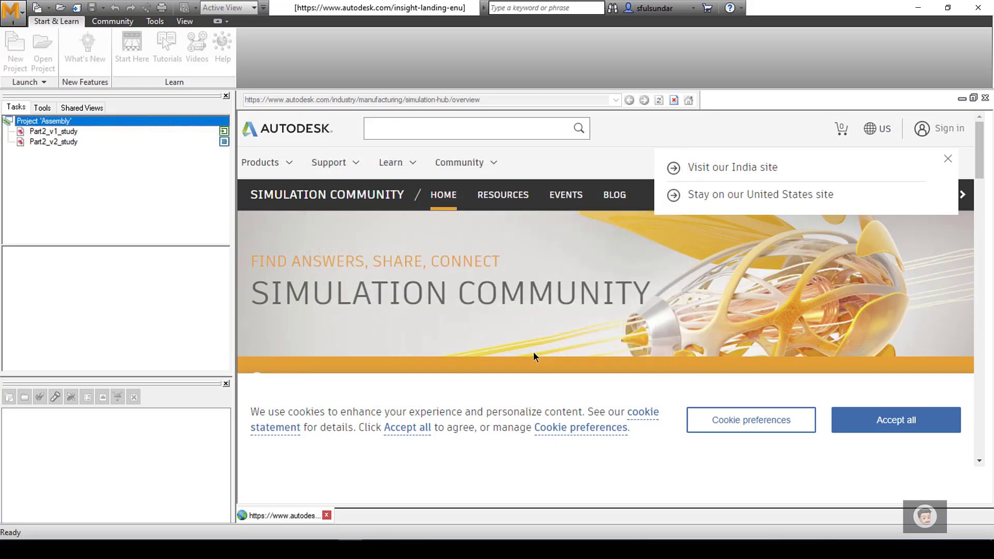
{"action": "left_click", "coordinate": [44, 20]}
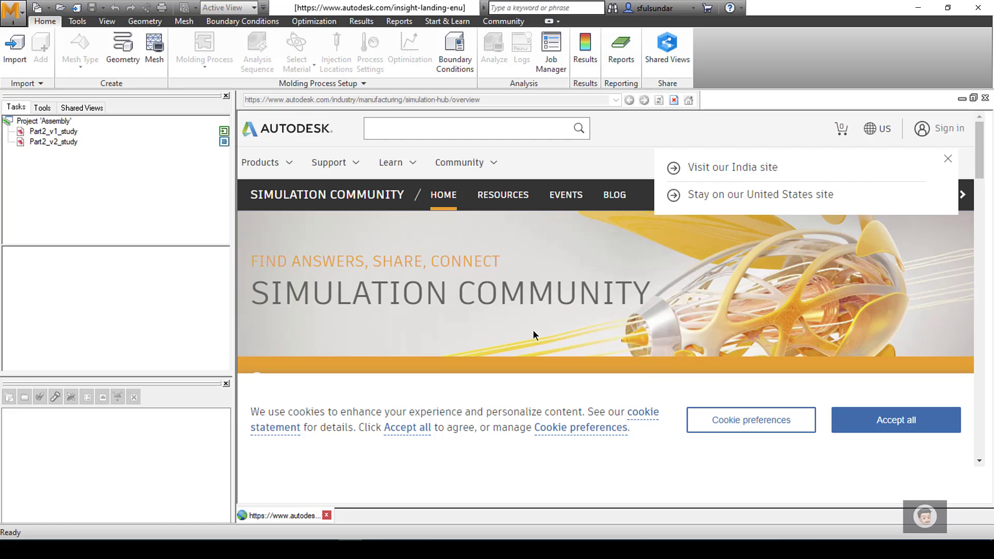
{"action": "mouse_move", "coordinate": [531, 329]}
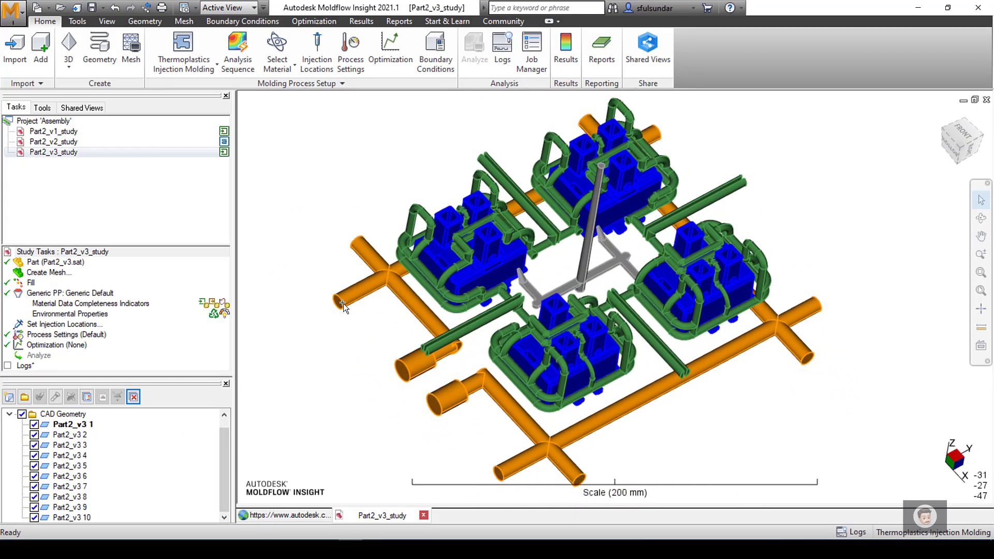
{"action": "left_click_drag", "start_coordinate": [343, 308], "coordinate": [317, 302]}
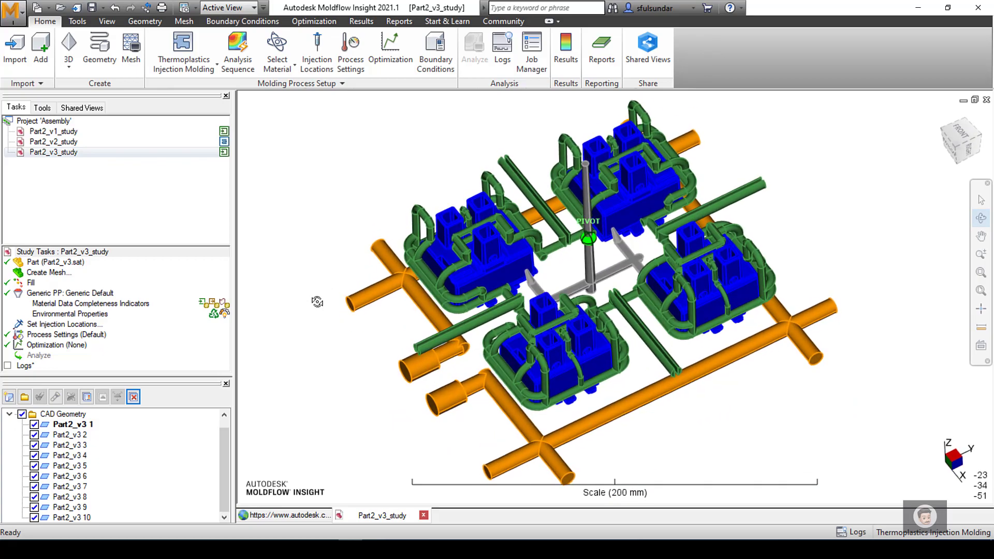
{"action": "left_click_drag", "start_coordinate": [317, 301], "coordinate": [550, 262]}
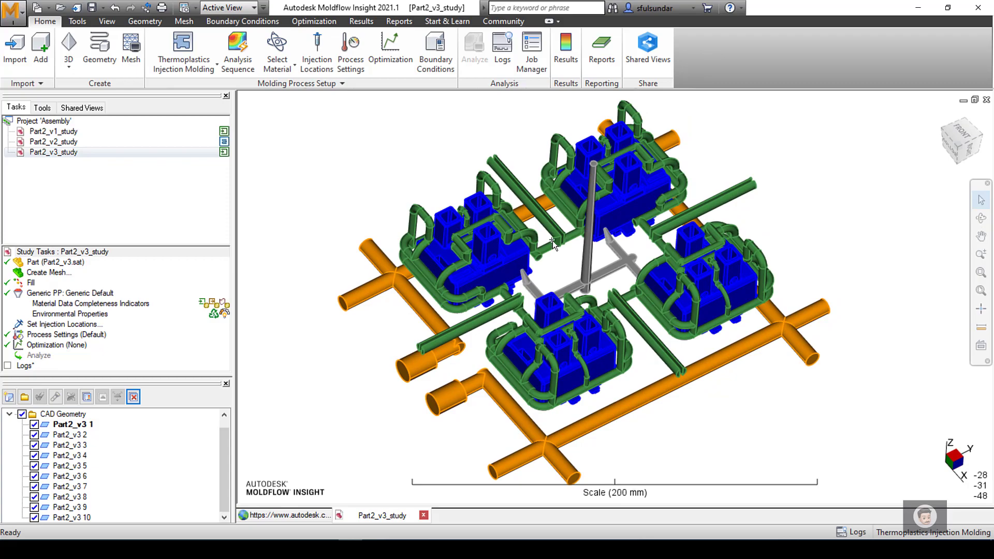
{"action": "mouse_move", "coordinate": [100, 445]}
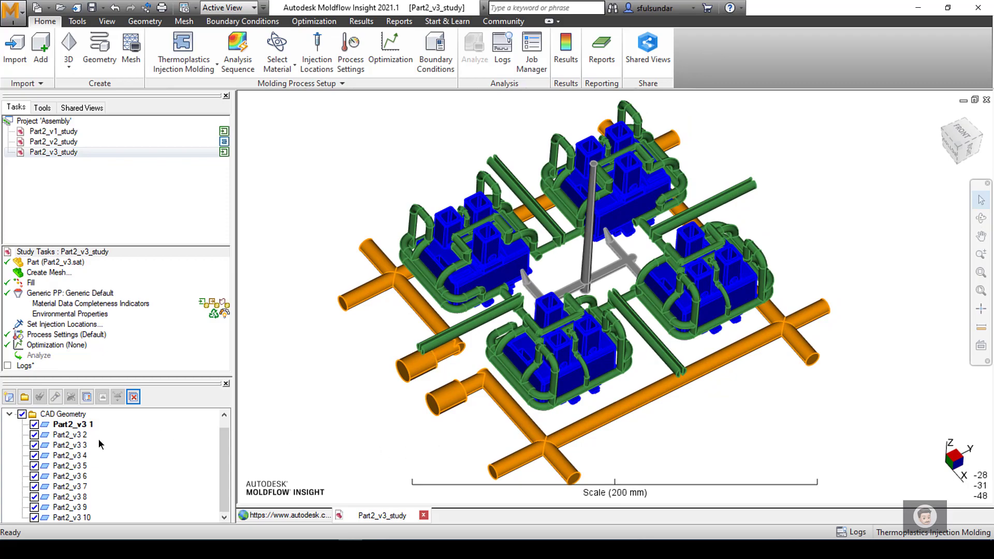
{"action": "mouse_move", "coordinate": [520, 292]}
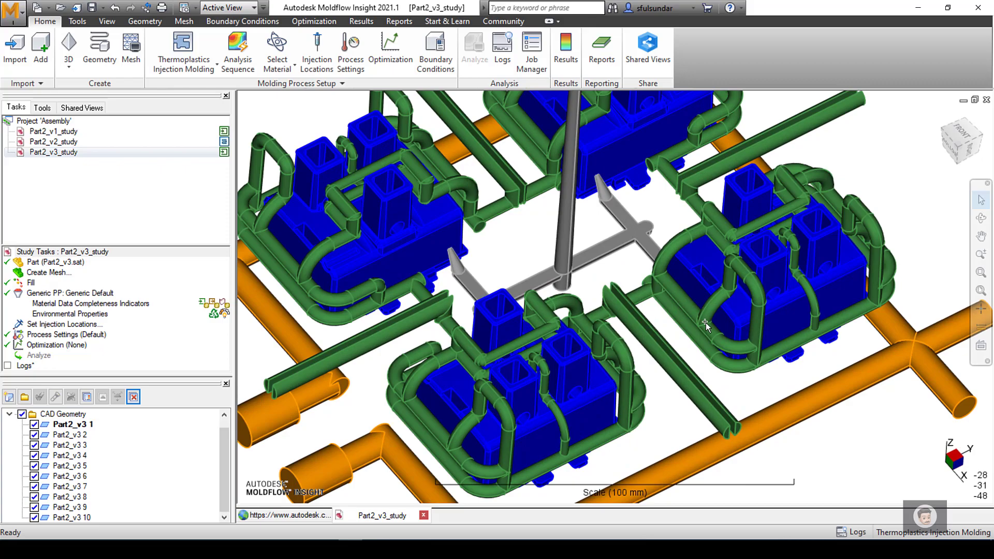
{"action": "left_click_drag", "start_coordinate": [707, 328], "coordinate": [538, 334]}
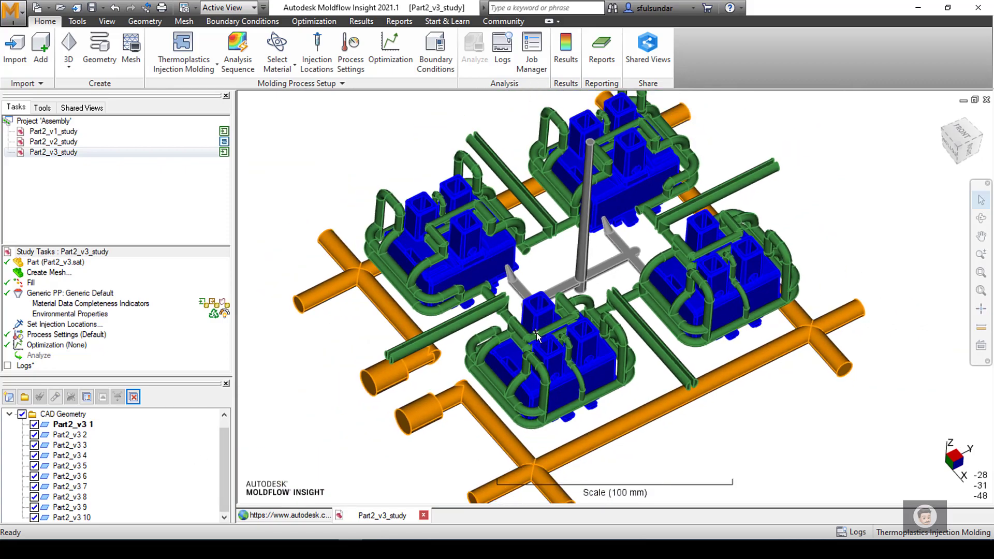
{"action": "mouse_move", "coordinate": [535, 332]}
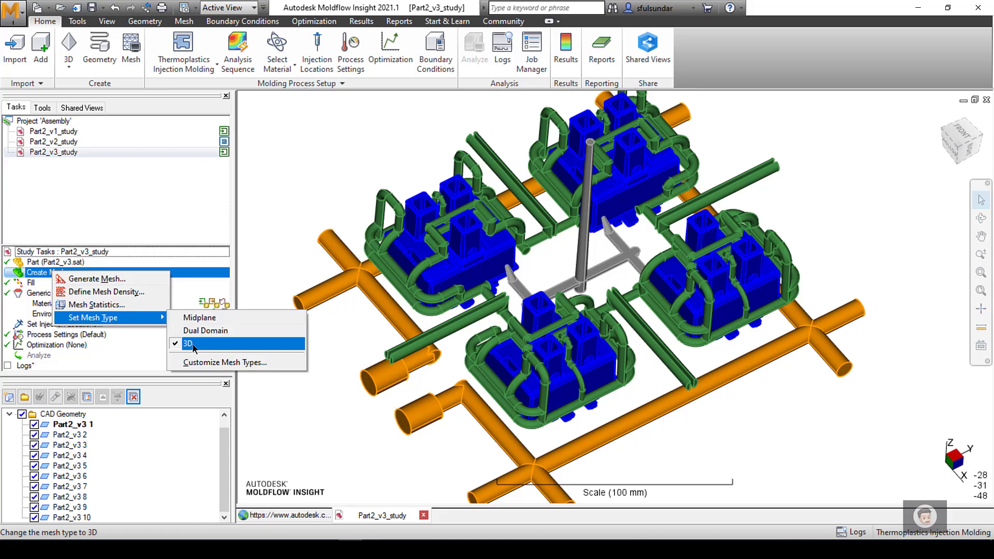
Set the mesh type to 3D and change the sprue and runners to Cold runner (3D).
{"action": "left_click", "coordinate": [188, 342]}
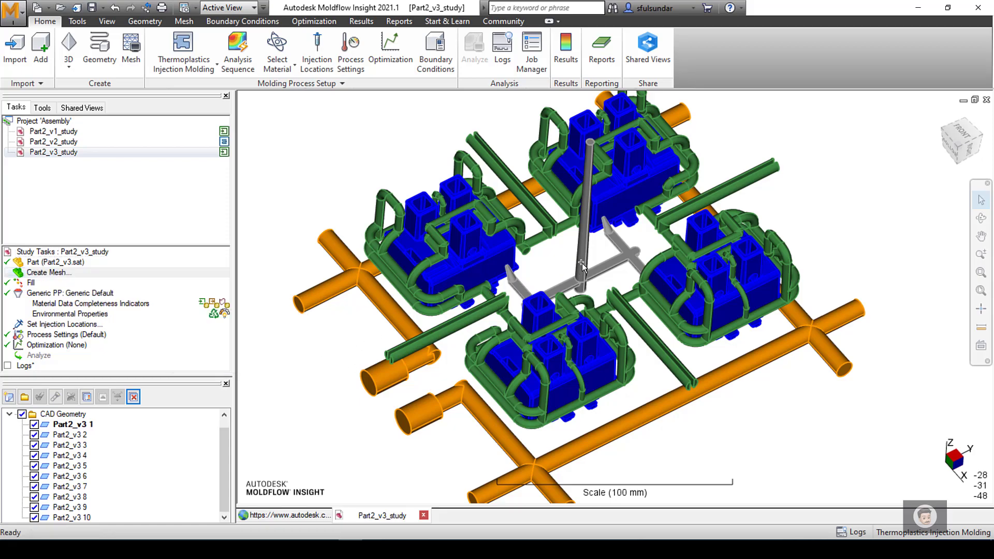
{"action": "right_click", "coordinate": [582, 263]}
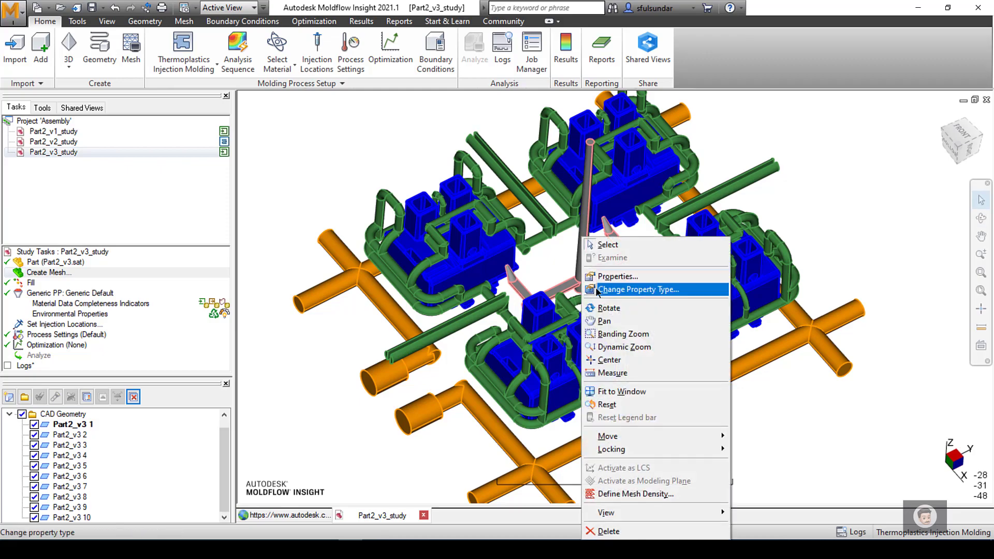
{"action": "left_click", "coordinate": [638, 289]}
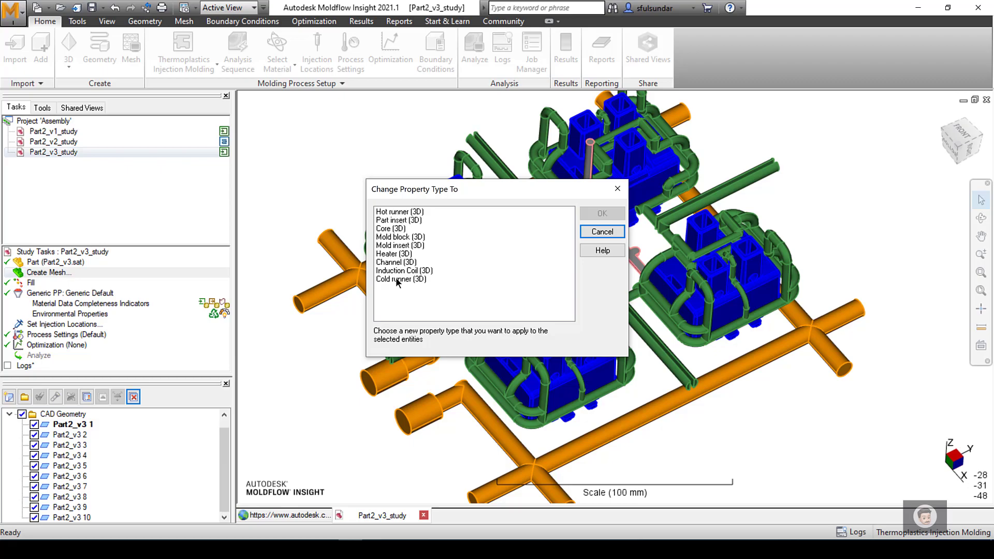
{"action": "left_click", "coordinate": [600, 212]}
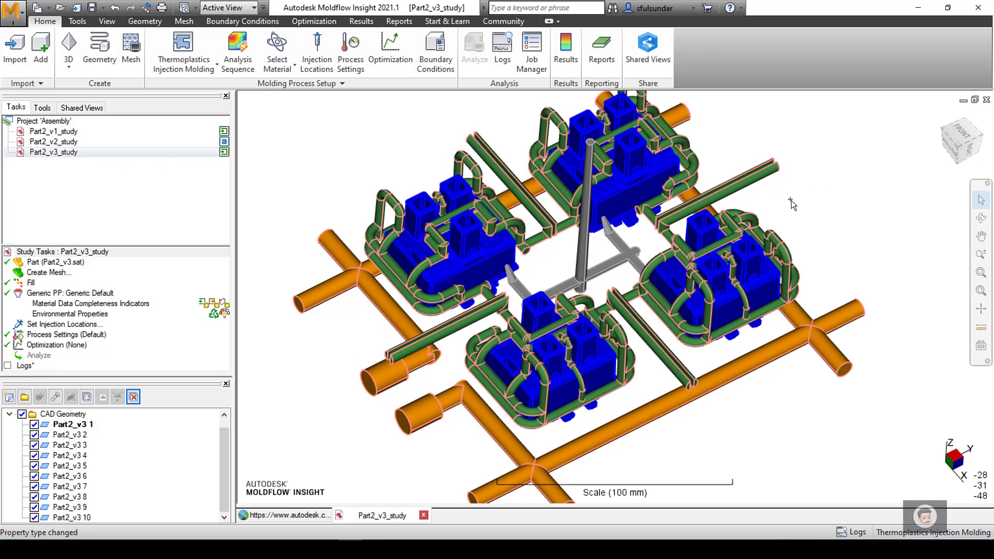
Change the green cooling lines to the Channel (3D) property type and acknowledge the notice.
{"action": "right_click", "coordinate": [693, 312]}
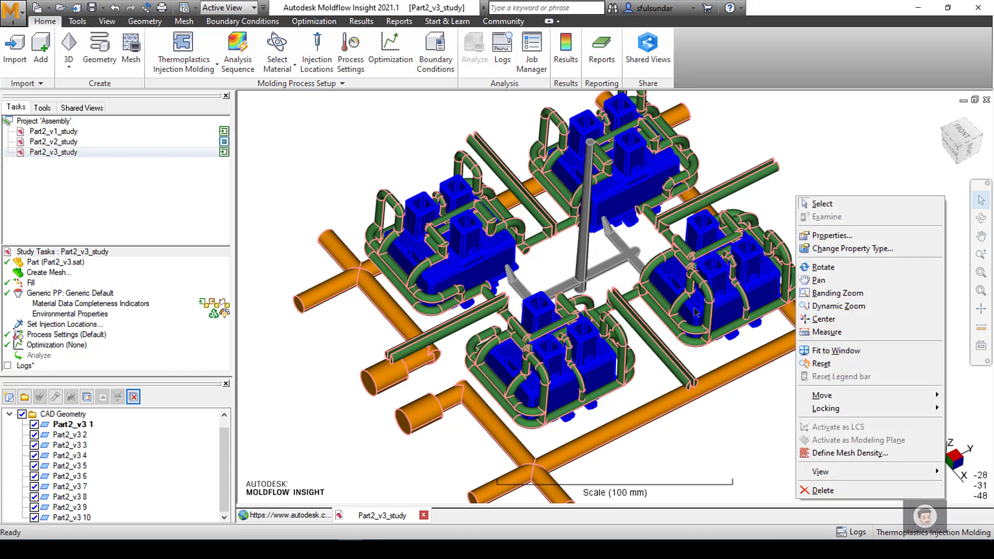
{"action": "mouse_move", "coordinate": [852, 248]}
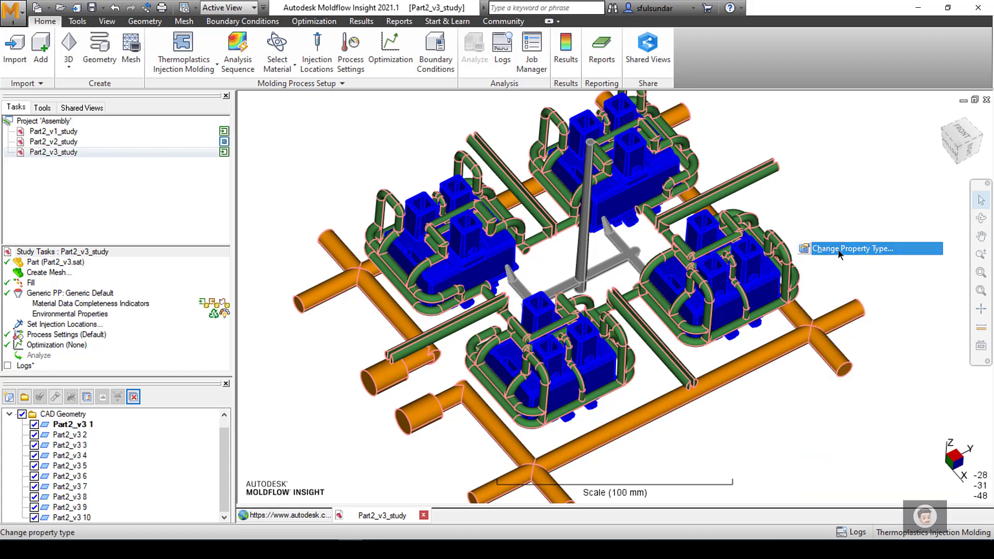
{"action": "left_click", "coordinate": [852, 248]}
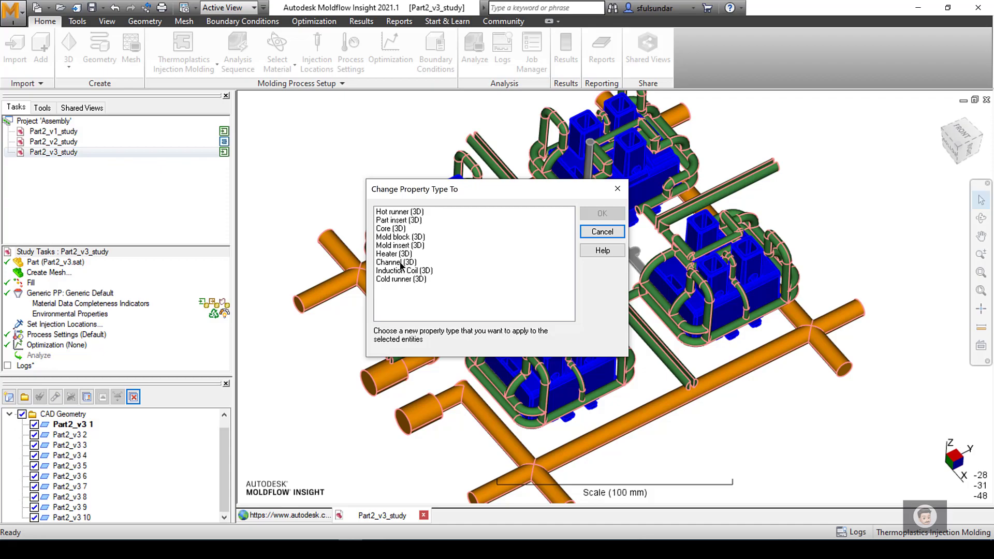
{"action": "left_click", "coordinate": [600, 213]}
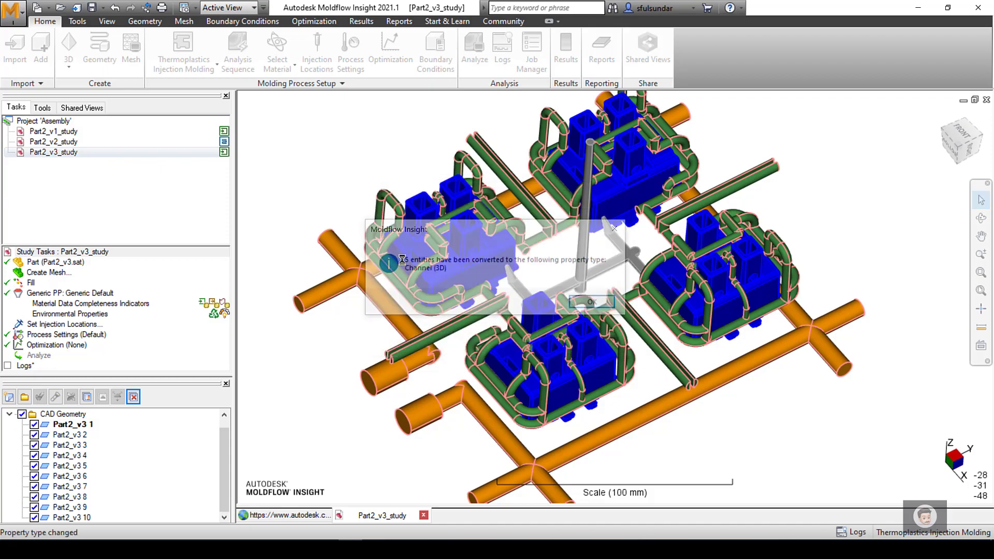
{"action": "left_click", "coordinate": [590, 301]}
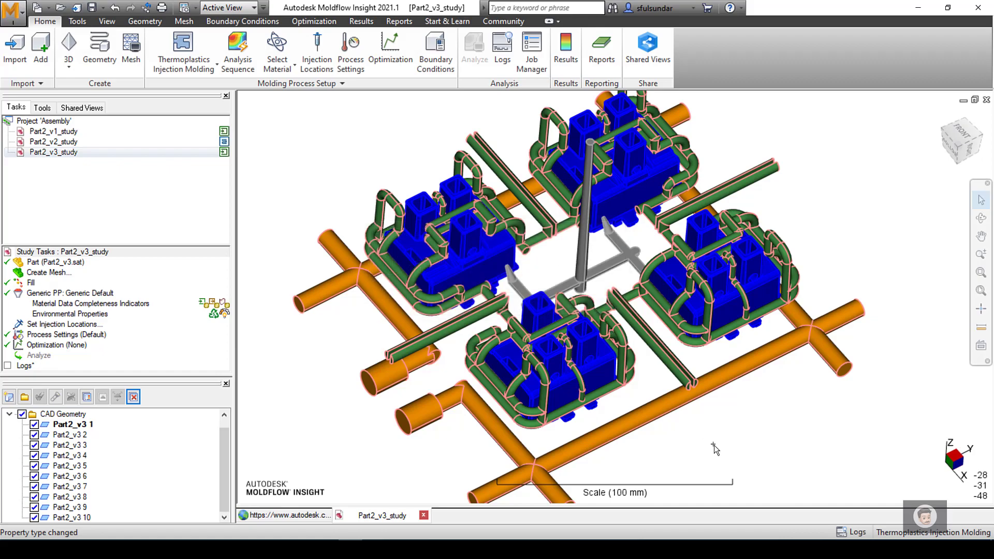
Zoom and orbit in to inspect the sprue tip meeting the part face.
{"action": "scroll", "scroll_direction": "down", "scroll_amount": 3}
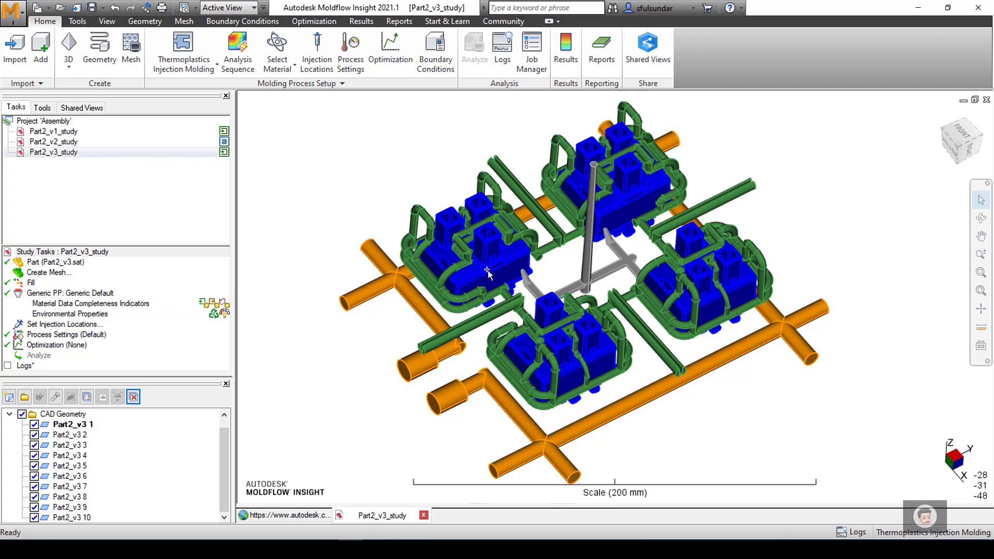
{"action": "mouse_move", "coordinate": [539, 304]}
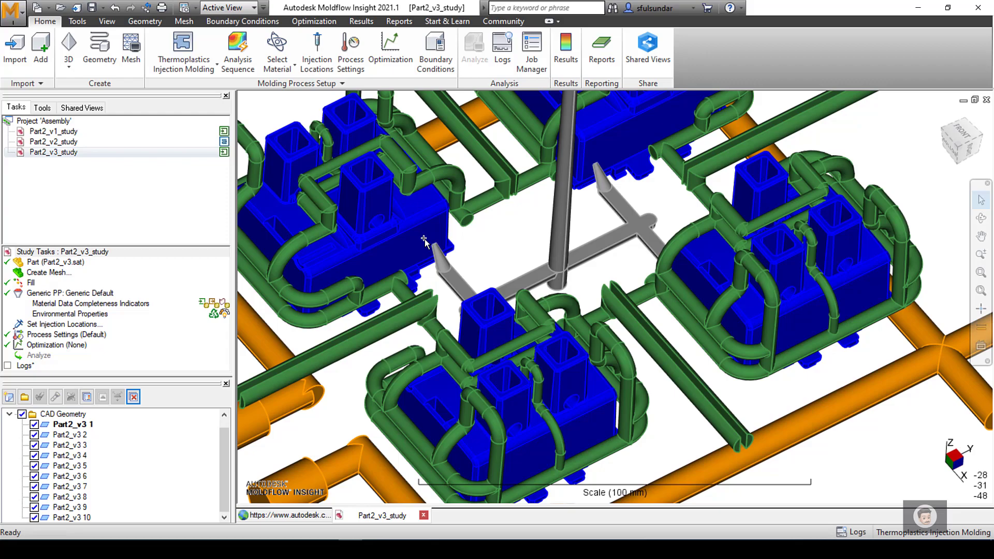
{"action": "left_click_drag", "start_coordinate": [425, 242], "coordinate": [437, 242]}
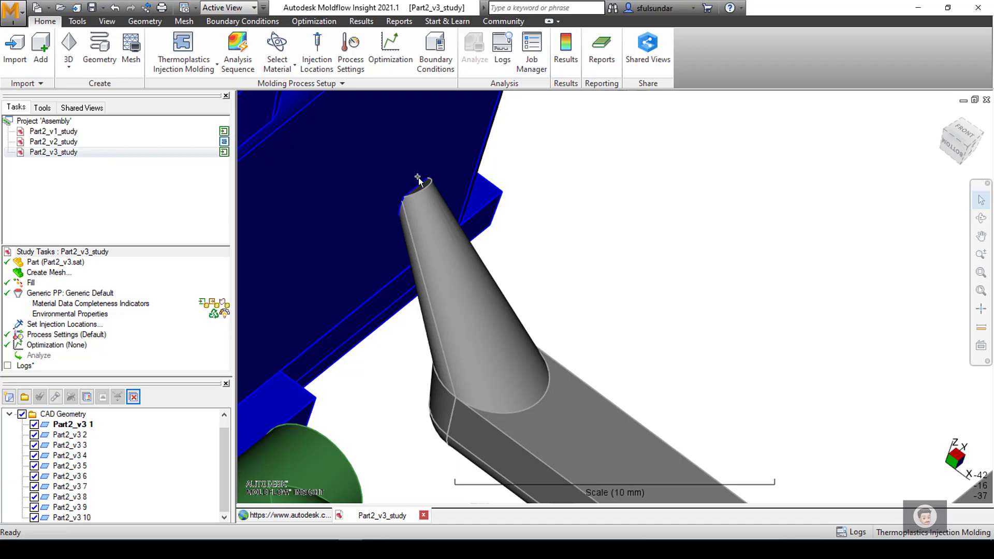
{"action": "mouse_move", "coordinate": [411, 185]}
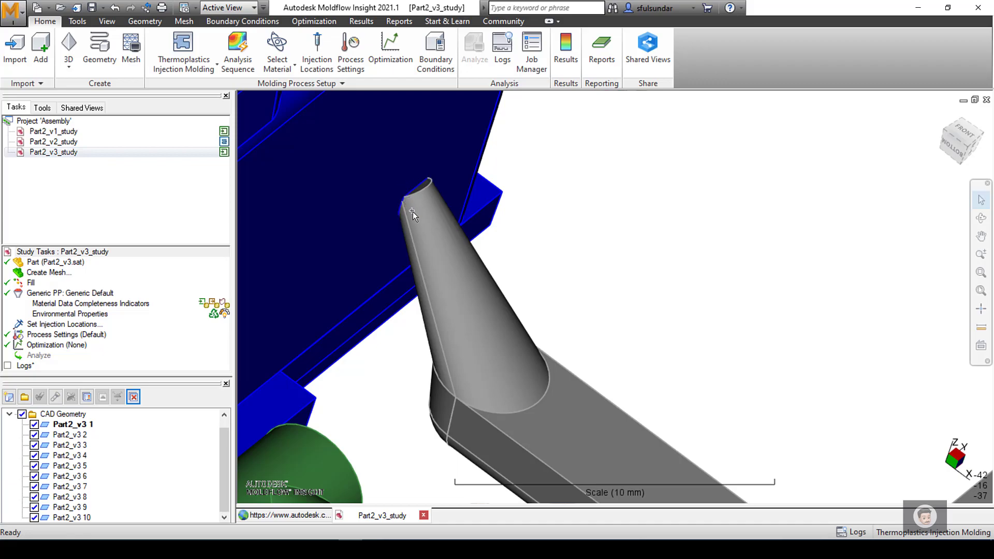
{"action": "mouse_move", "coordinate": [431, 215]}
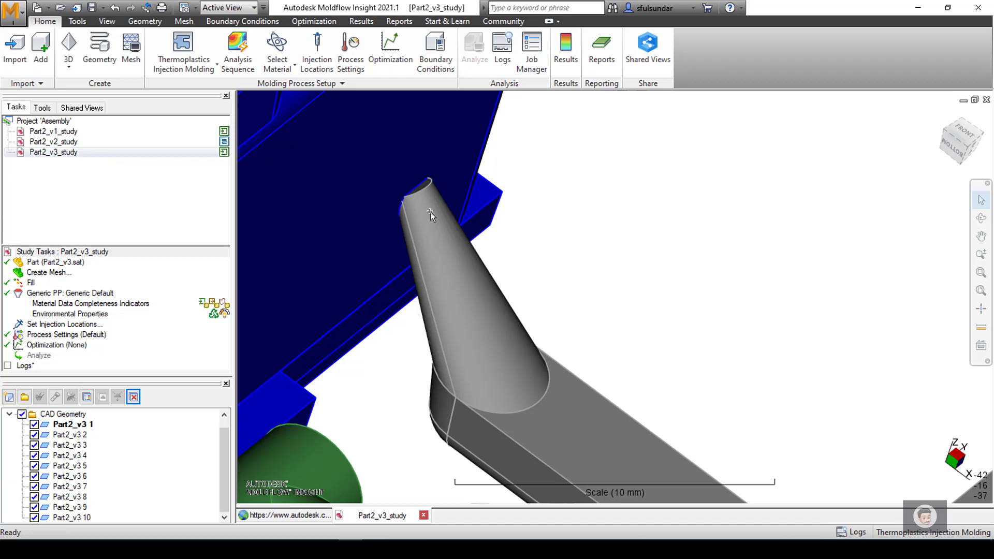
{"action": "mouse_move", "coordinate": [415, 206]}
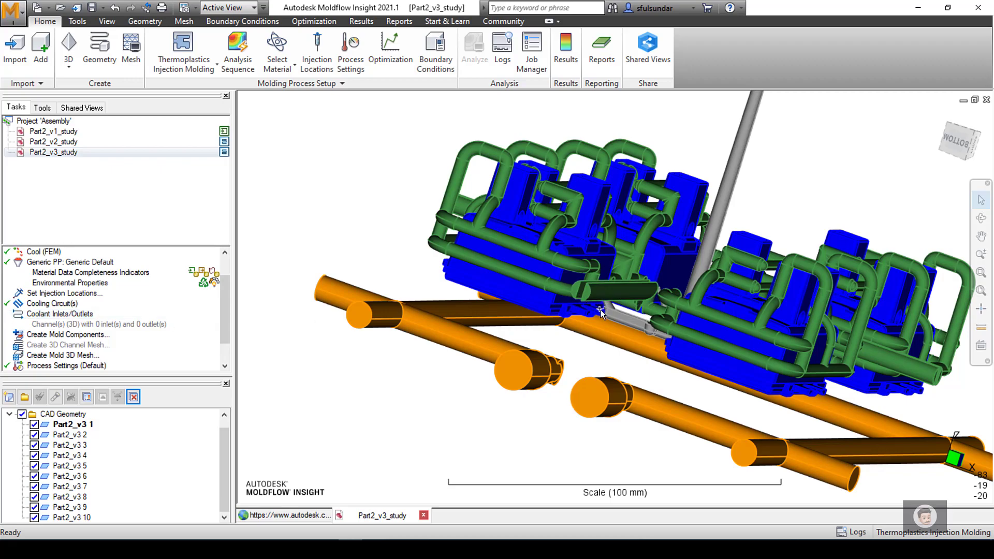
Return to the top view and launch Create Mold Components from the Study Tasks pane.
{"action": "left_click_drag", "start_coordinate": [603, 310], "coordinate": [535, 308]}
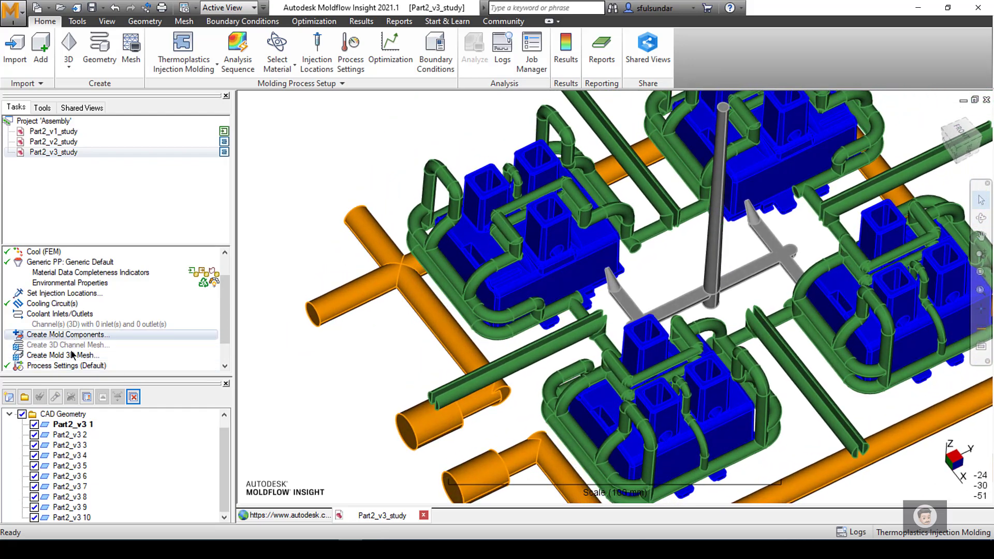
{"action": "mouse_move", "coordinate": [68, 343]}
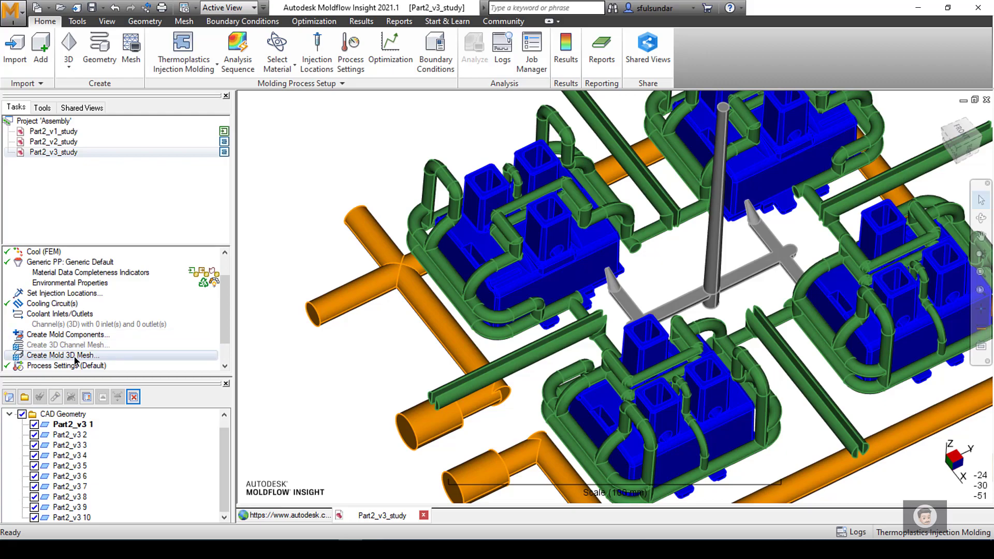
{"action": "mouse_move", "coordinate": [81, 344]}
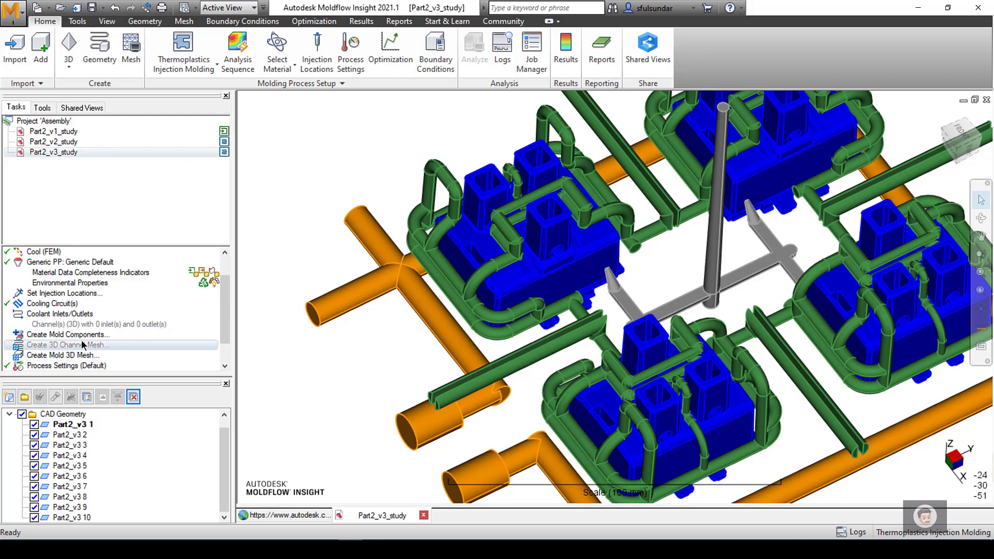
{"action": "left_click", "coordinate": [67, 335]}
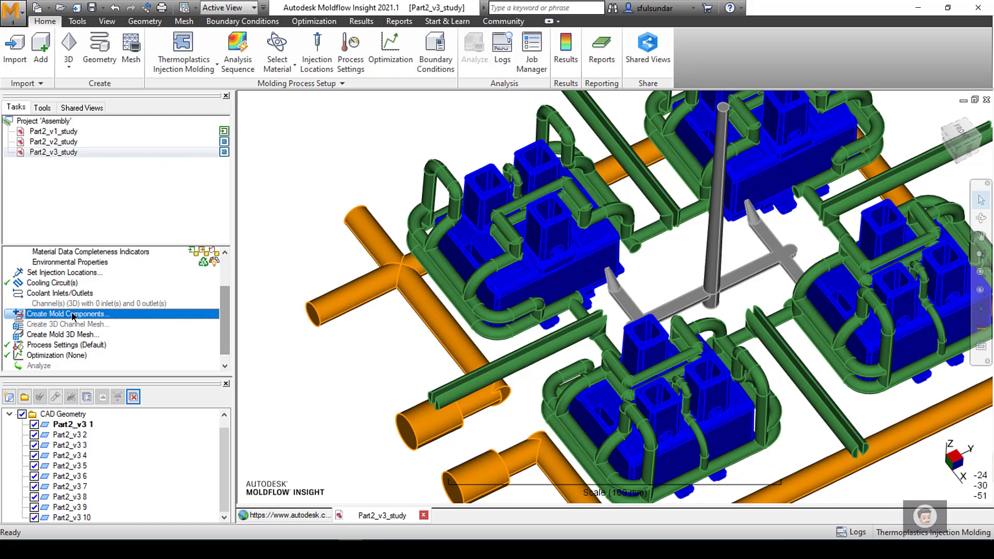
{"action": "left_click", "coordinate": [68, 314]}
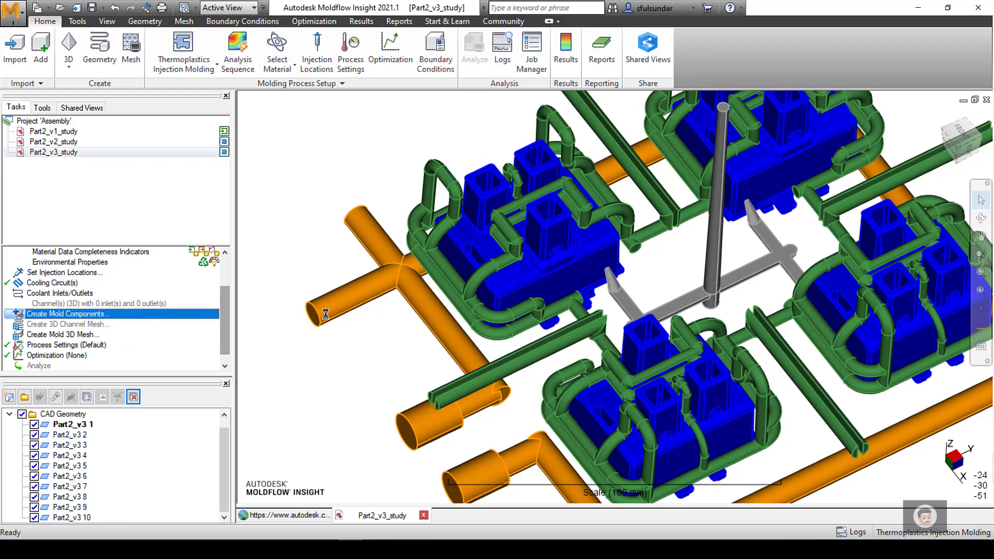
{"action": "mouse_move", "coordinate": [355, 310]}
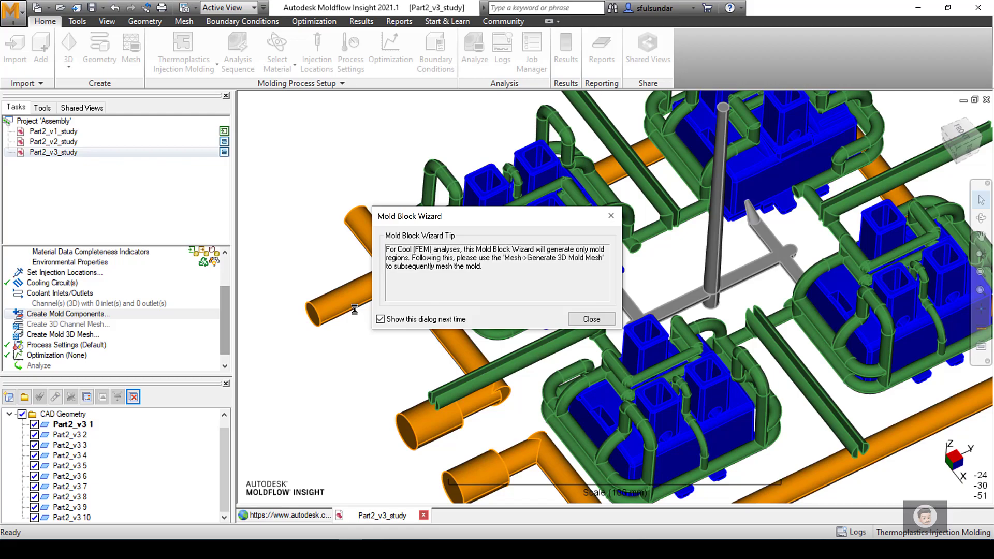
{"action": "mouse_move", "coordinate": [601, 299]}
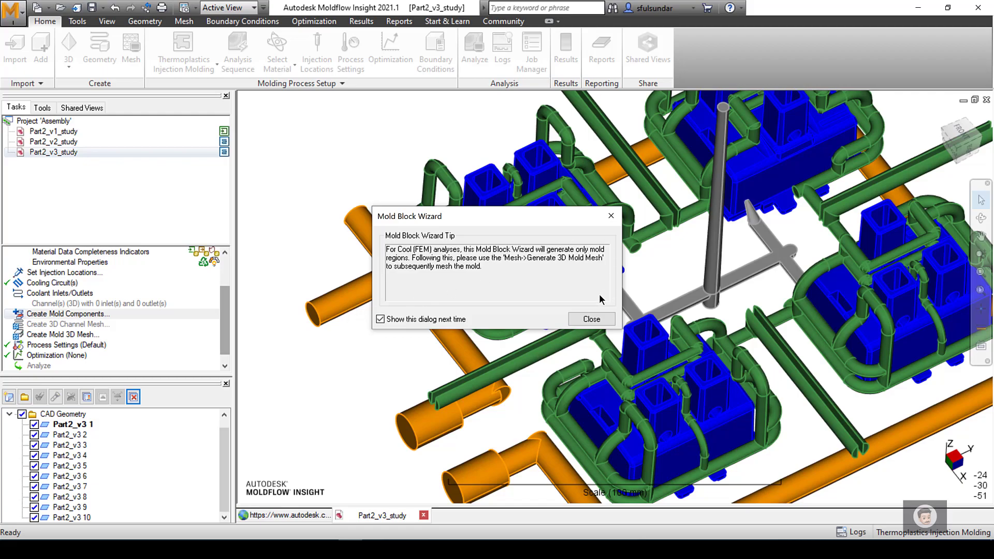
Keep the default 220 × 220 × 156 mm block as a CAD mold block and close the wizard.
{"action": "left_click", "coordinate": [590, 319]}
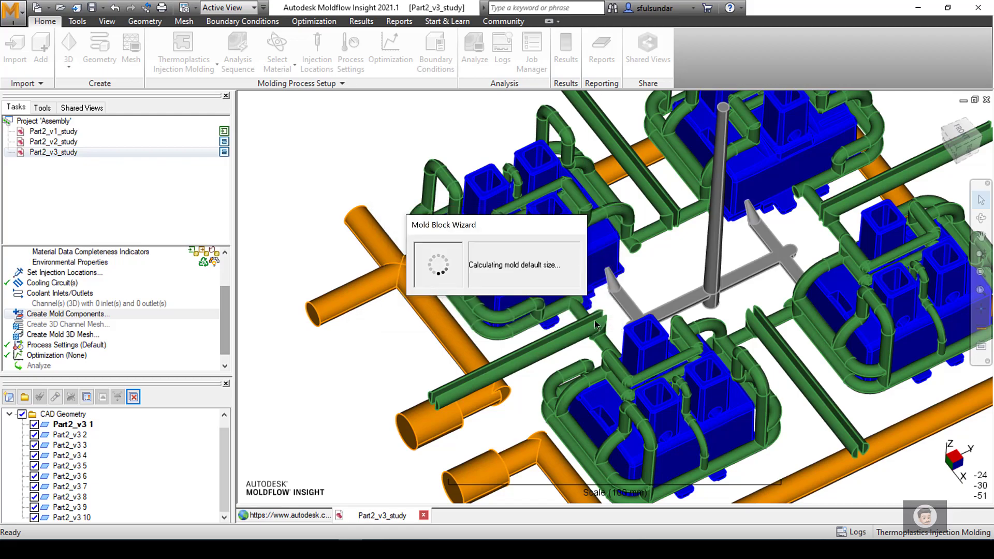
{"action": "mouse_move", "coordinate": [579, 325]}
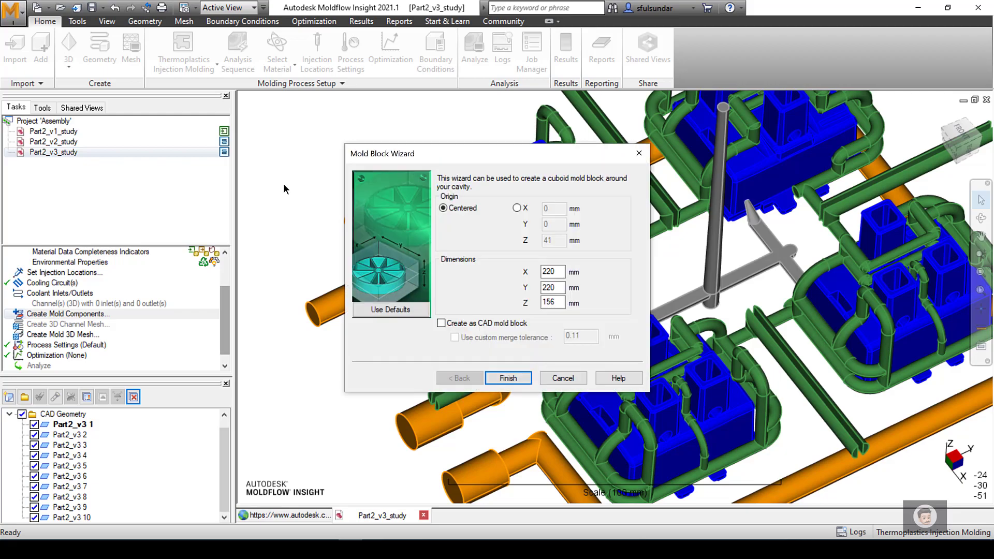
{"action": "left_click", "coordinate": [441, 323]}
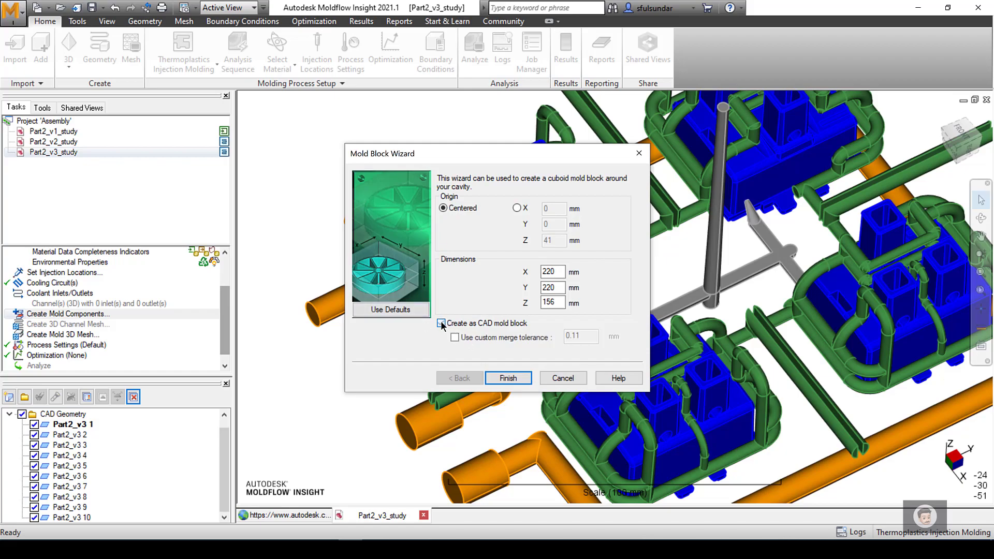
{"action": "left_click", "coordinate": [441, 323]}
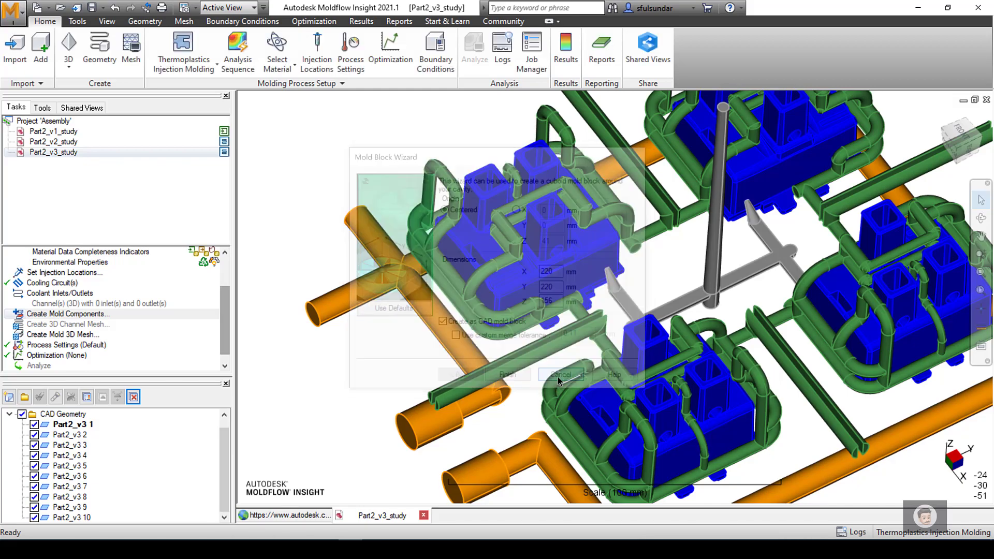
{"action": "left_click", "coordinate": [560, 374]}
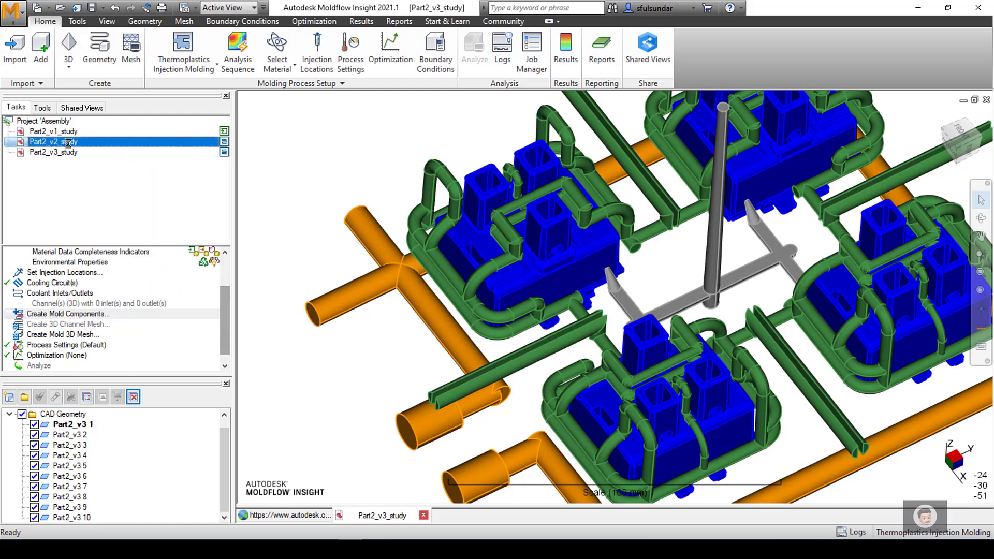
Open Part2_v2_study showing the 3D-meshed mold block cut away around cavities and channels.
{"action": "double_click", "coordinate": [54, 152]}
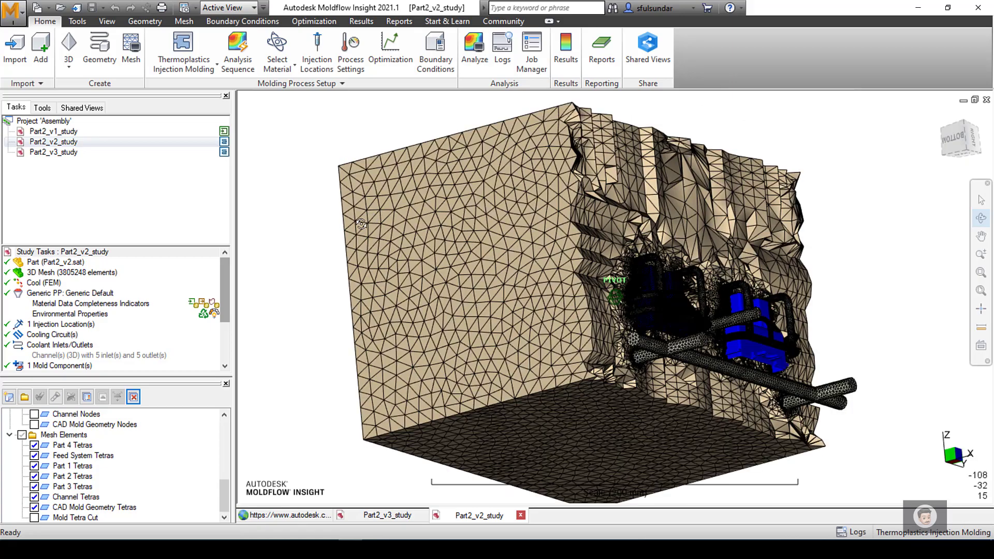
{"action": "left_click_drag", "start_coordinate": [615, 298], "coordinate": [371, 252]}
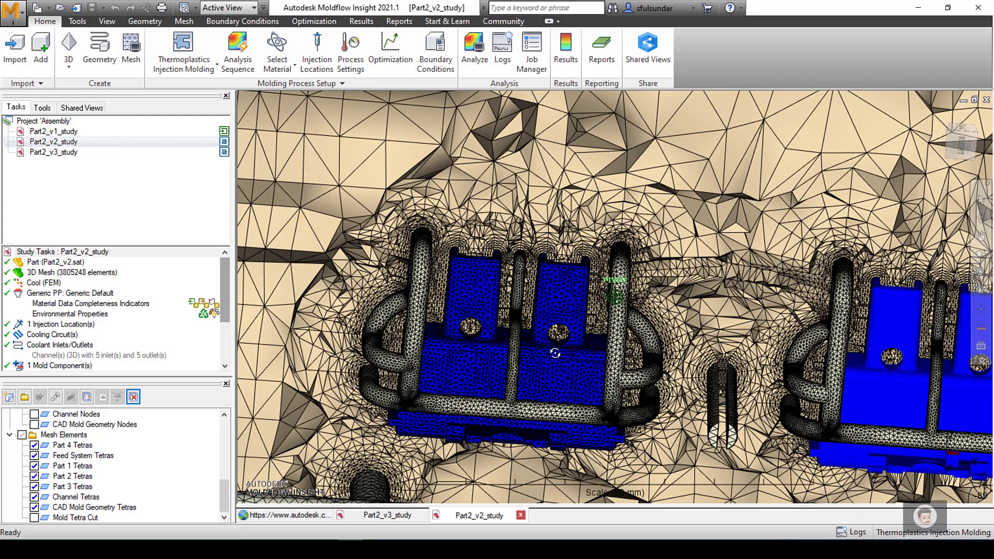
{"action": "right_click", "coordinate": [555, 354]}
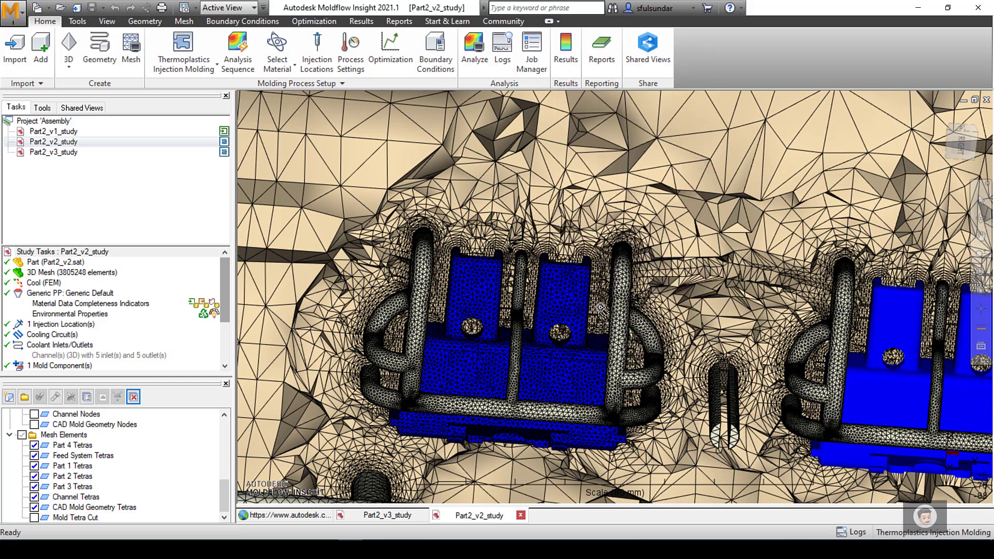
{"action": "mouse_move", "coordinate": [605, 301]}
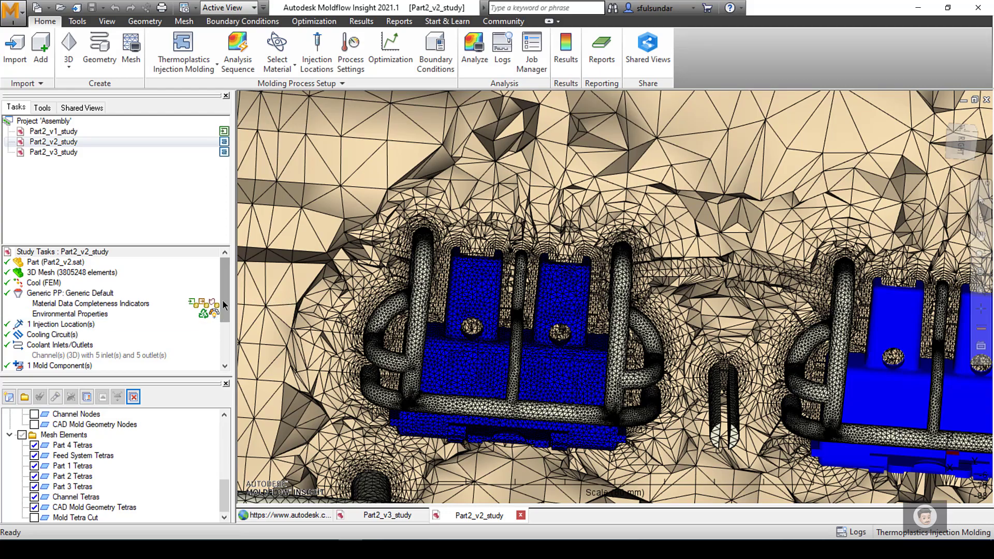
{"action": "scroll", "scroll_direction": "down", "scroll_amount": 3}
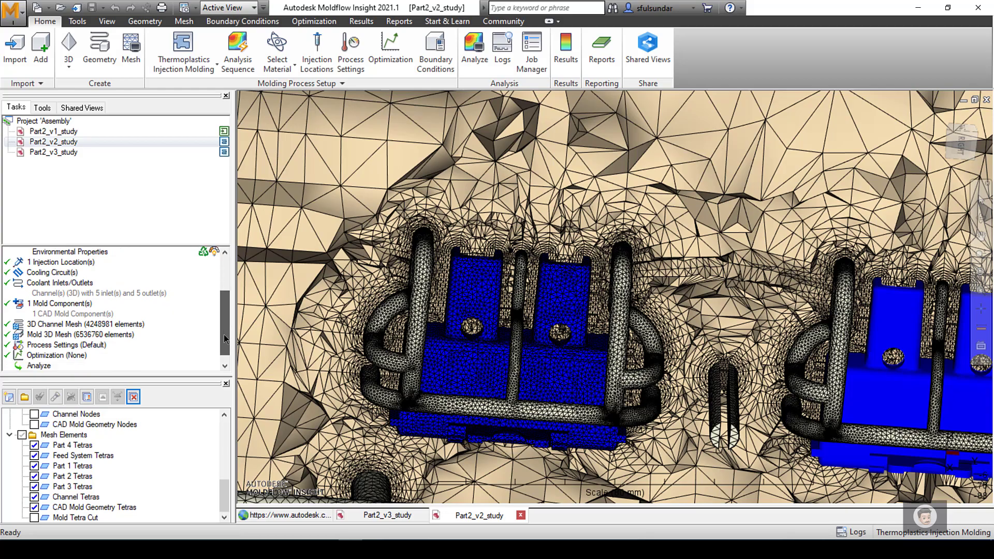